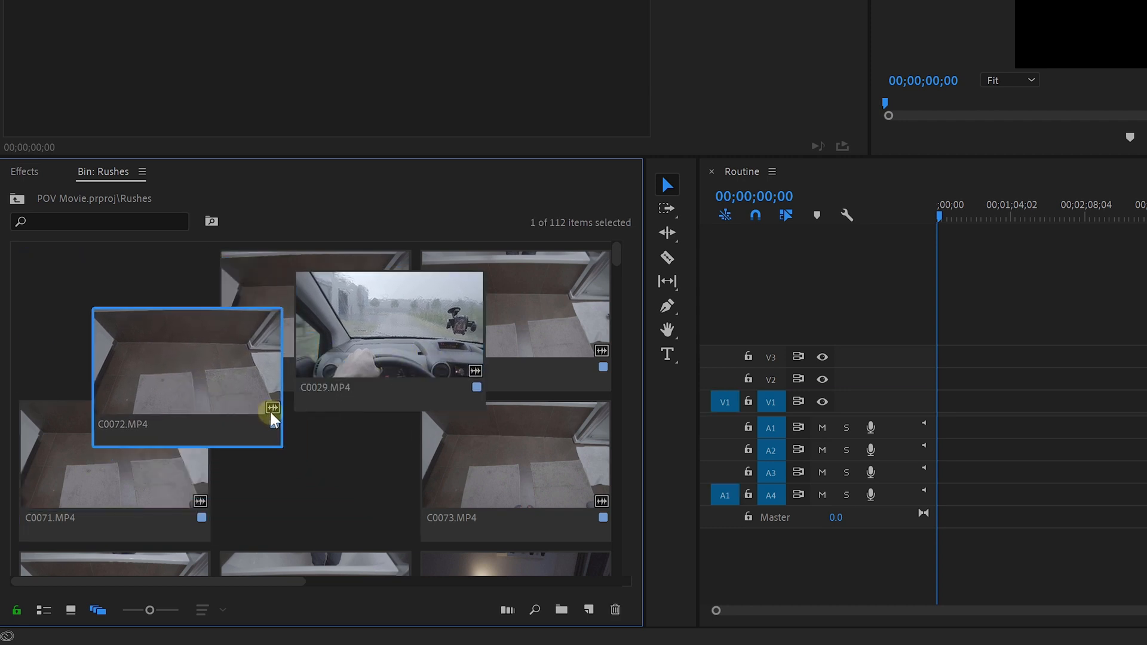
Scroll the Rushes freeform view toward the empty-room clips to pile them together.
{"action": "scroll", "scroll_direction": "down", "scroll_amount": 3}
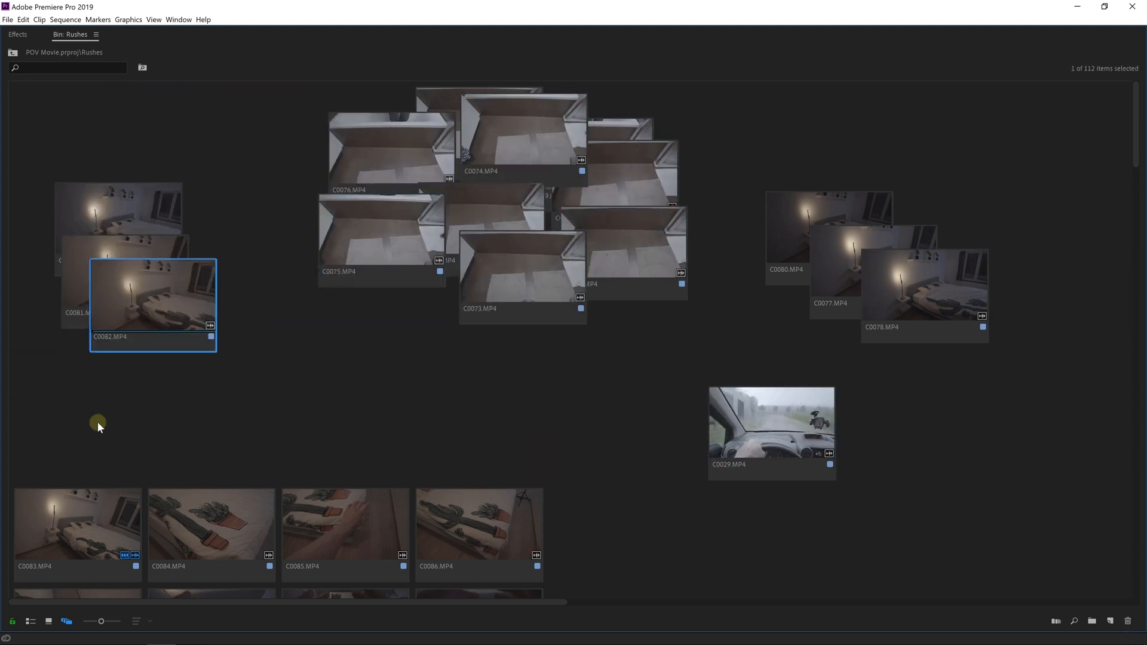
Scroll the bin to reach the remaining bedroom, car and bed clips for grouping.
{"action": "scroll", "scroll_direction": "down", "scroll_amount": 3}
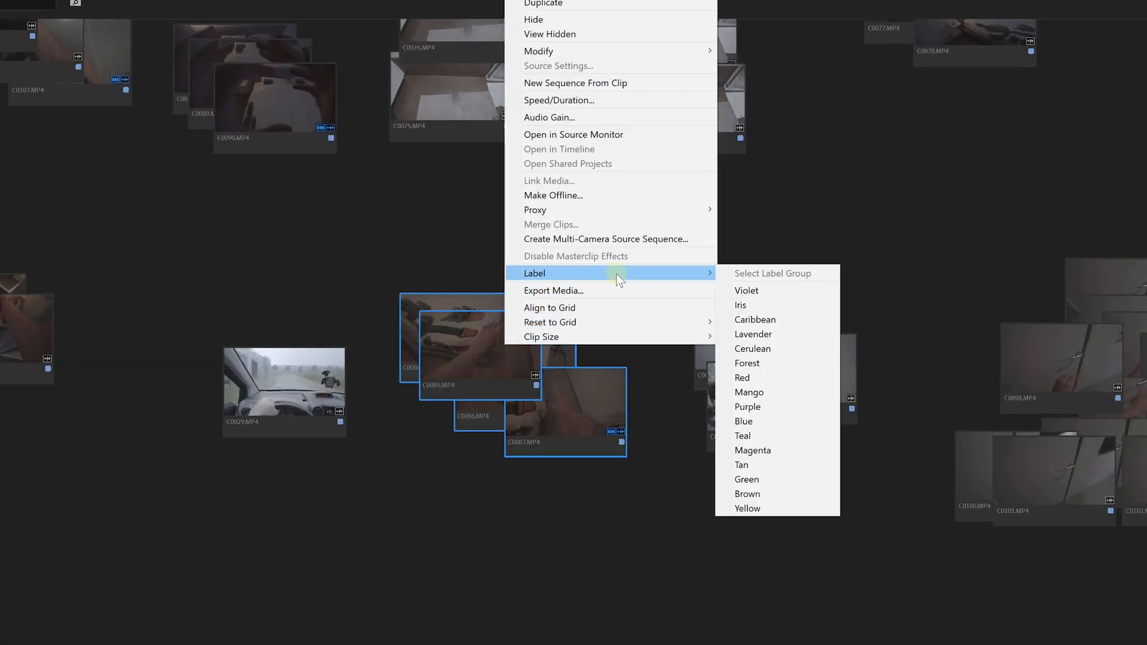
Label the stacked bed clips red and bring up Clip Size for car clip C0029.
{"action": "left_click", "coordinate": [743, 378]}
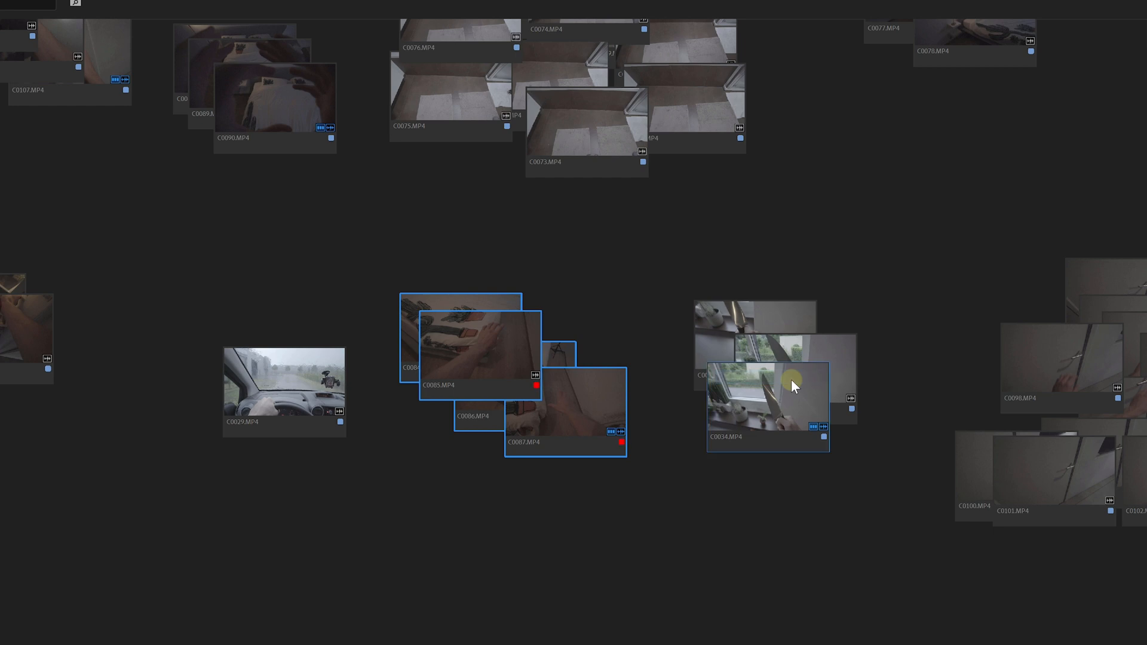
{"action": "right_click", "coordinate": [793, 383]}
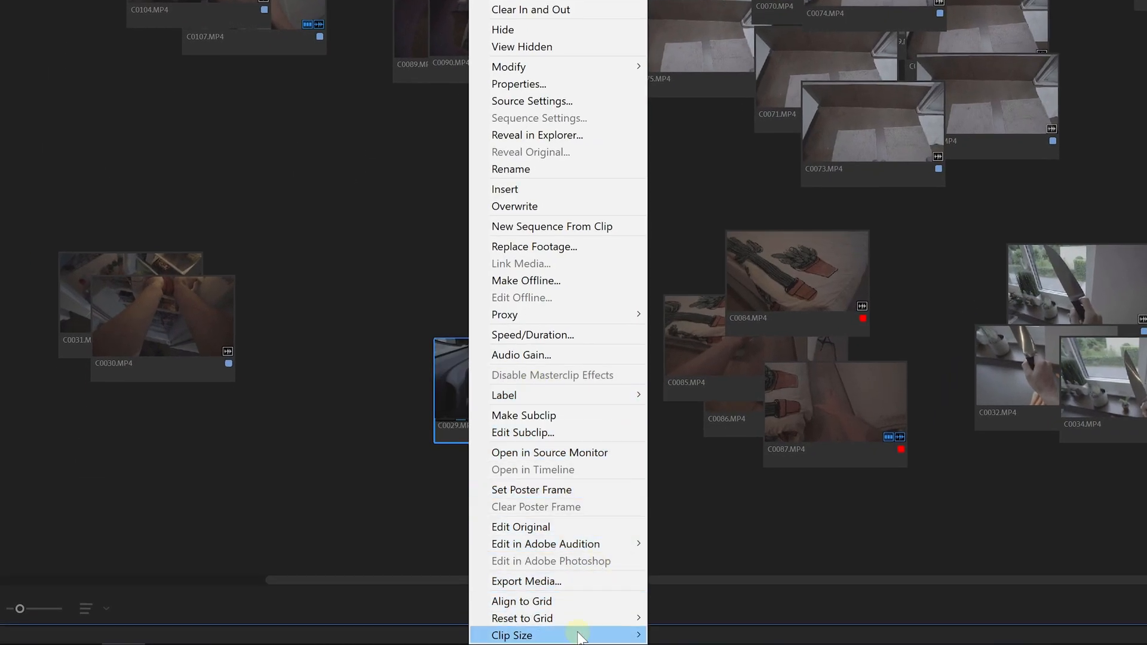
{"action": "left_click", "coordinate": [512, 634]}
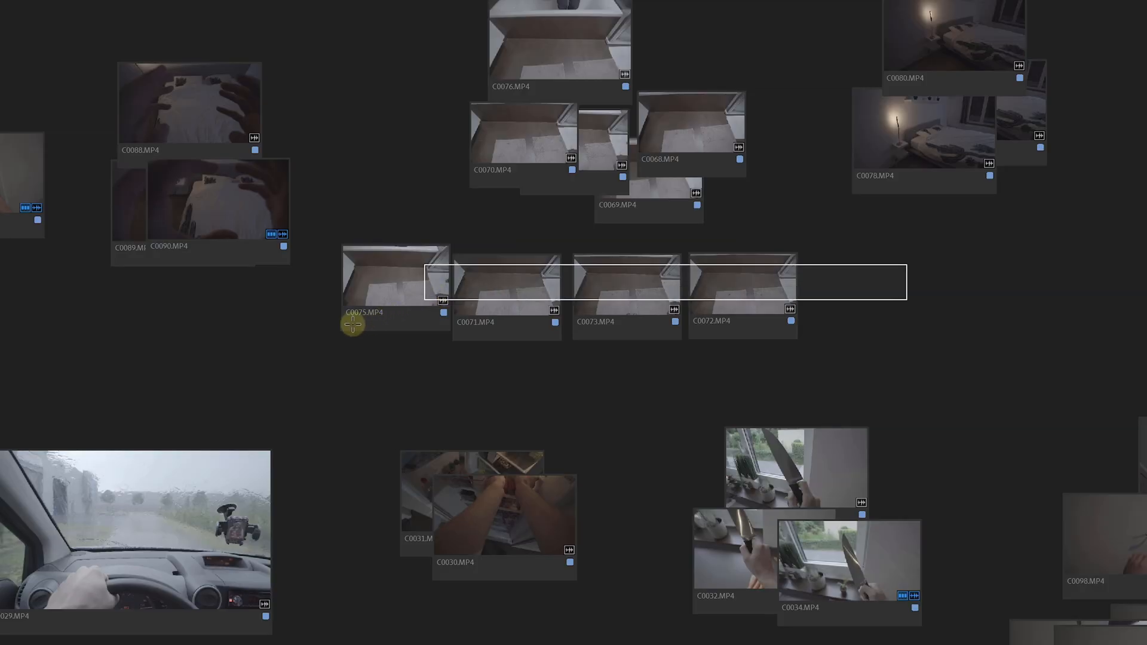
Select empty-room takes C0075, C0071, C0073, C0072 and bring up their Hide option.
{"action": "left_click", "coordinate": [395, 279]}
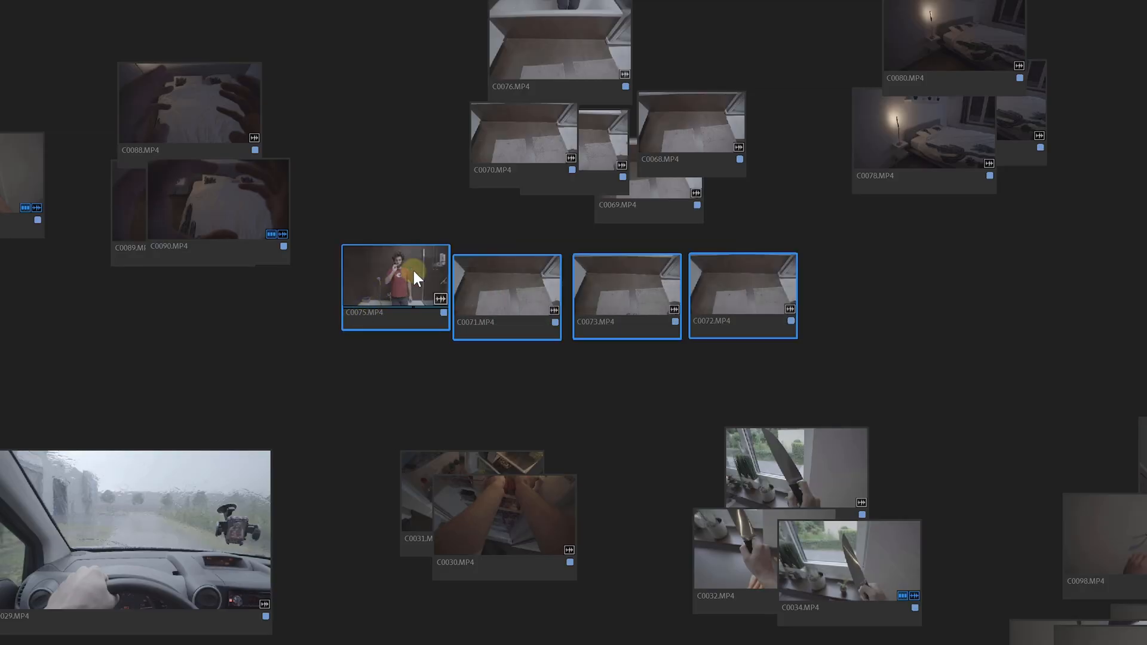
{"action": "right_click", "coordinate": [395, 282]}
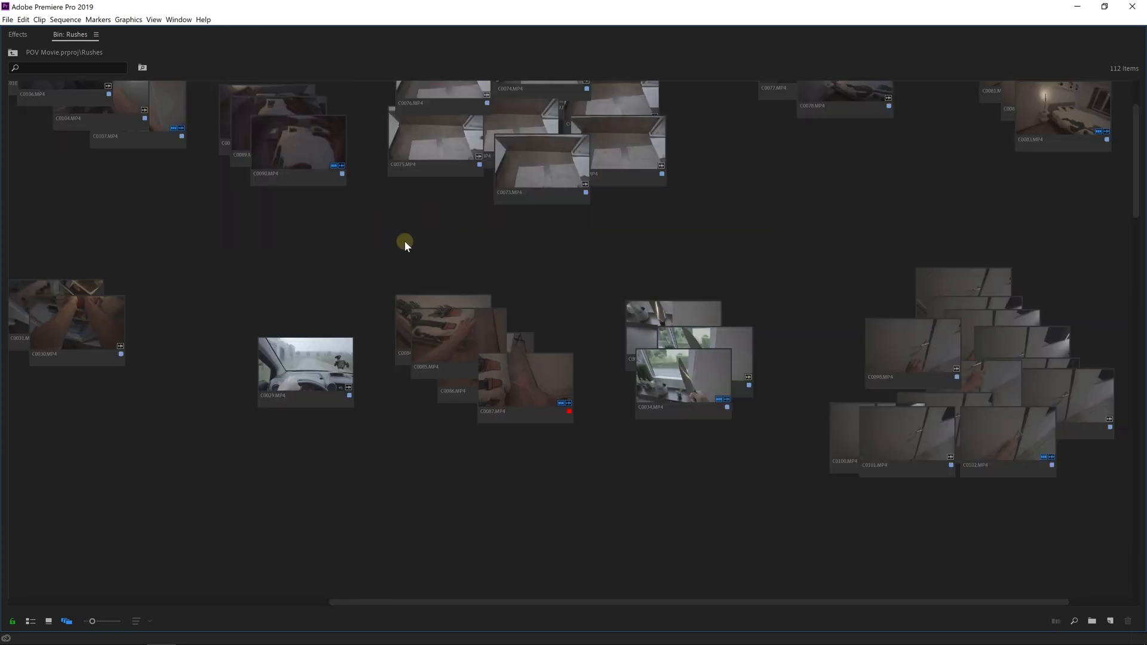
{"action": "left_click_drag", "start_coordinate": [406, 243], "coordinate": [445, 355]}
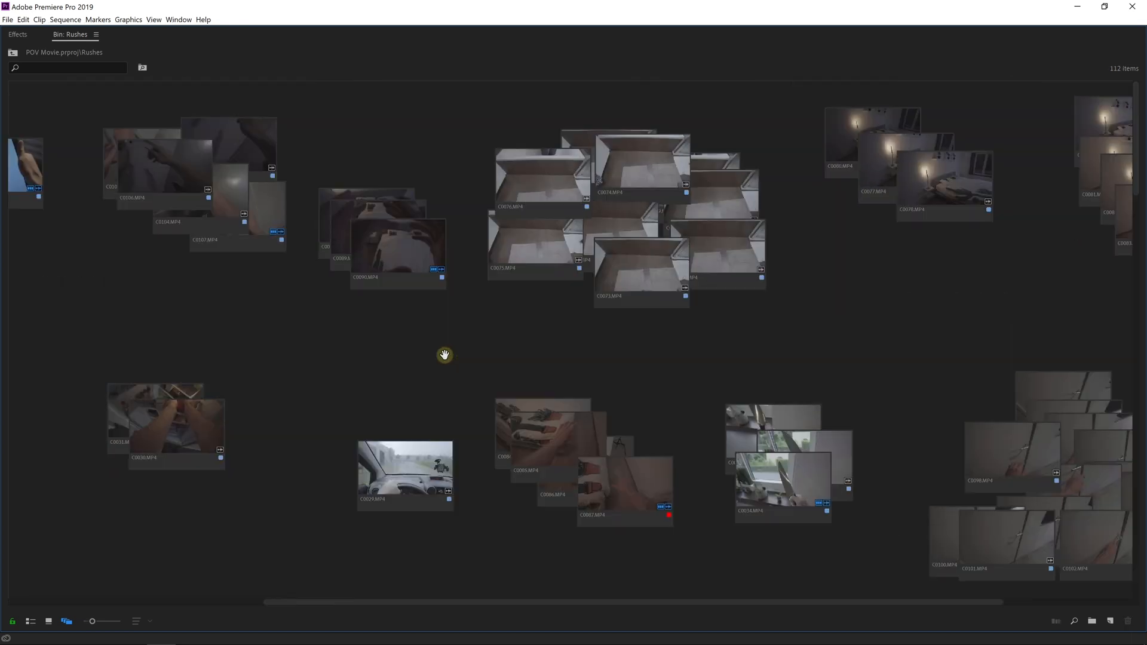